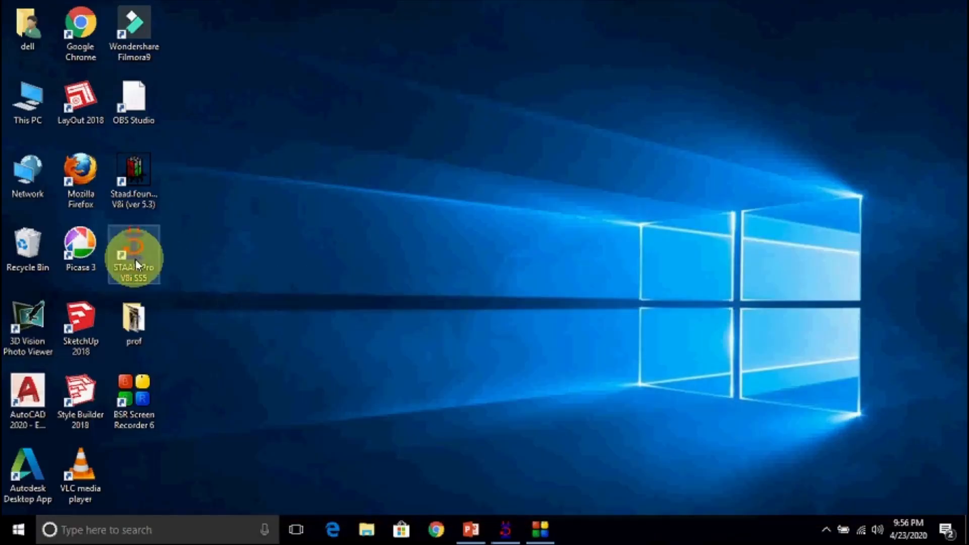
# Launch STAAD.Pro V8i from its desktop shortcut to reach the start page
pyautogui.doubleClick(134, 253)
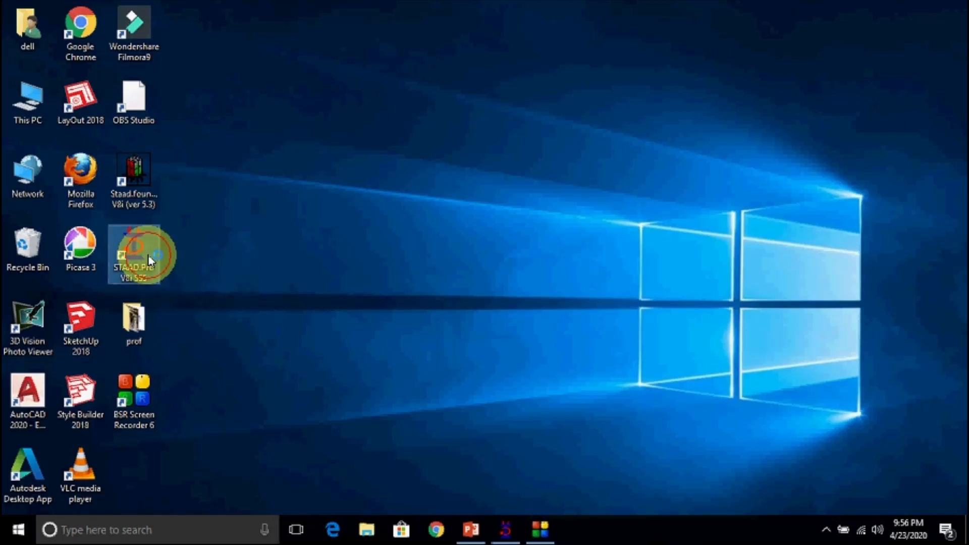
pyautogui.doubleClick(134, 253)
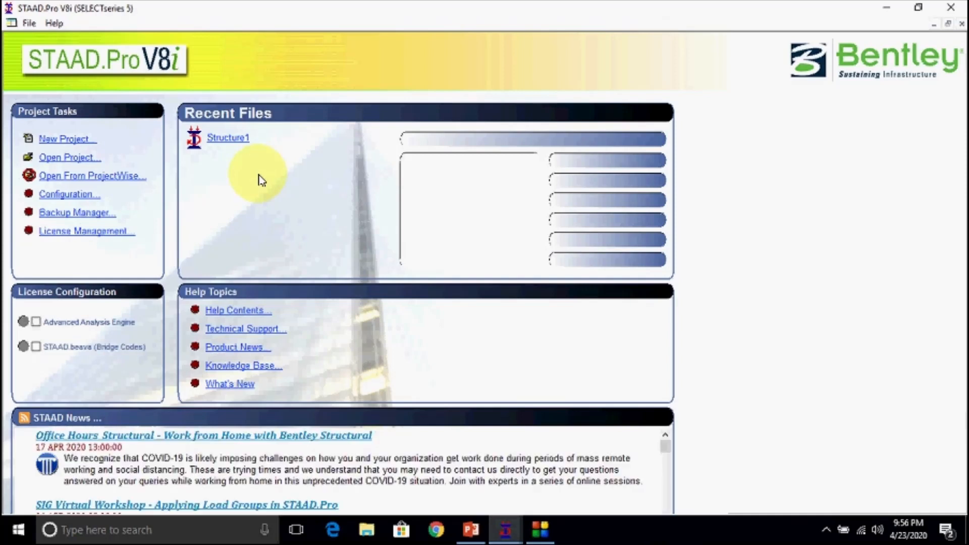
pyautogui.moveTo(194, 108)
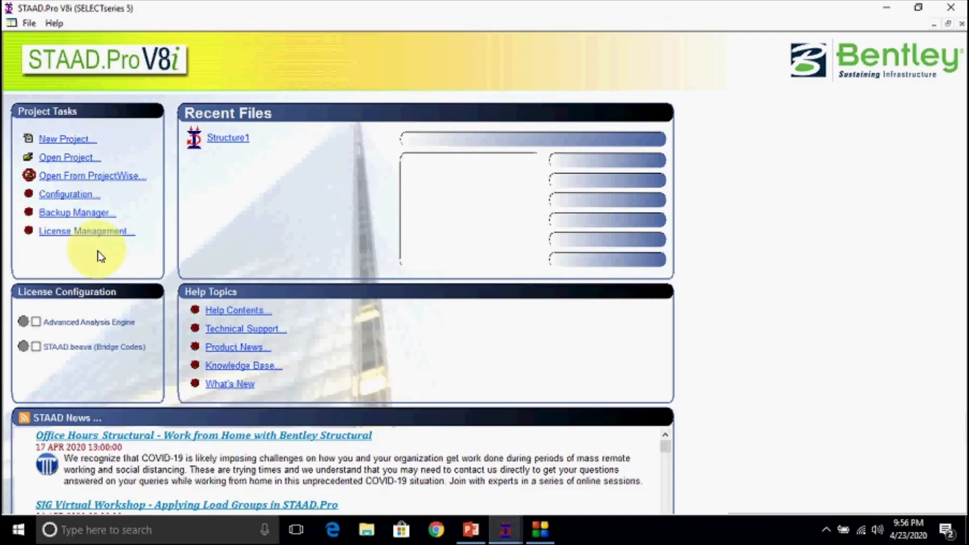
pyautogui.moveTo(84, 149)
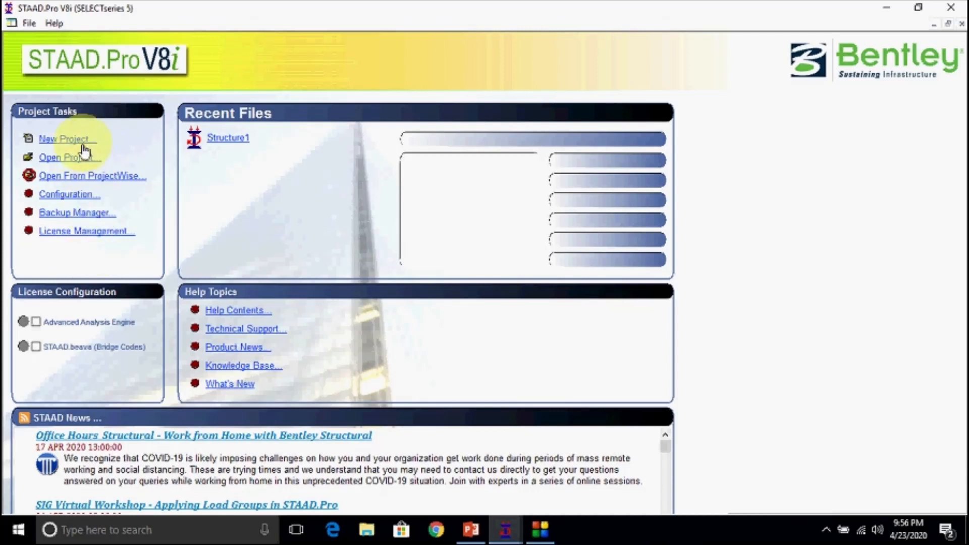
# Create a new Space structure named staad-1 with metre length and kilonewton force units, then proceed
pyautogui.click(64, 138)
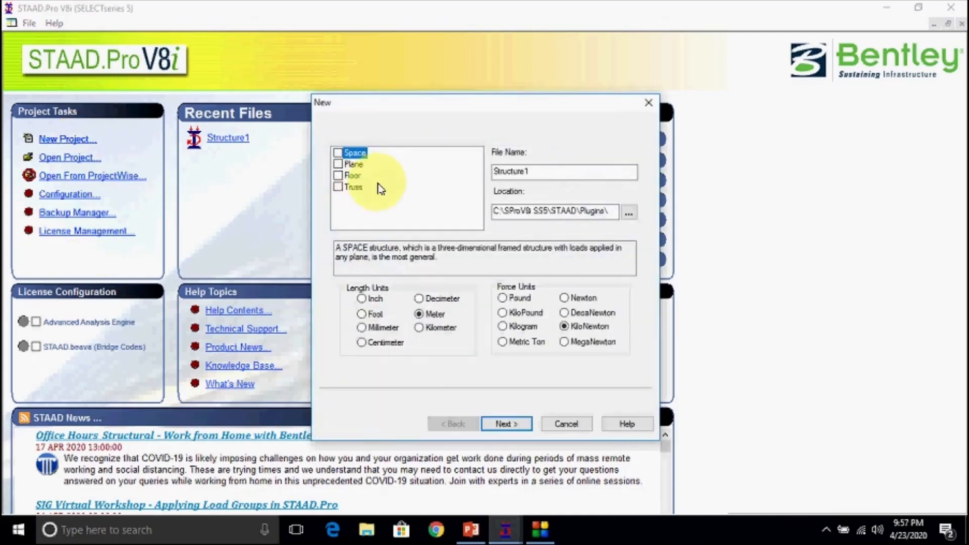
pyautogui.click(563, 171)
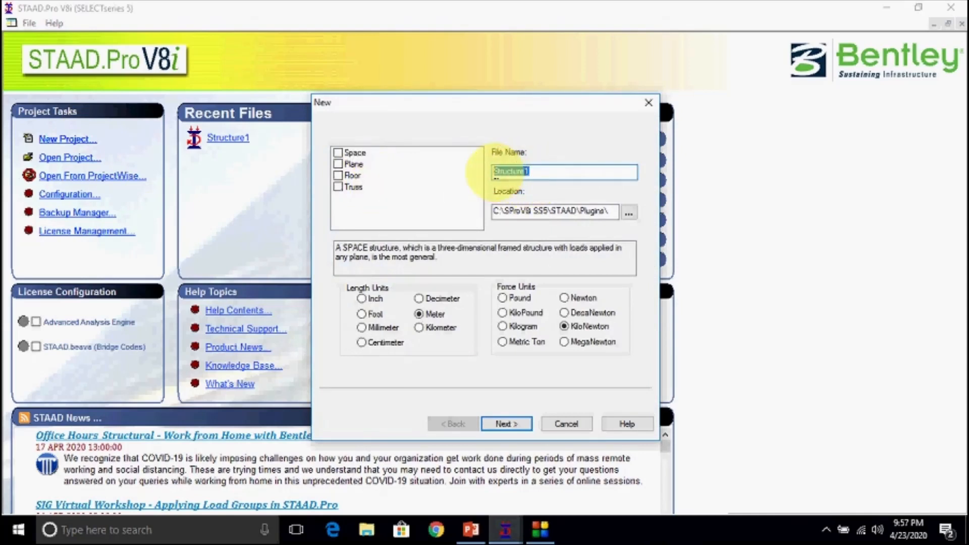
pyautogui.write('staad-1')
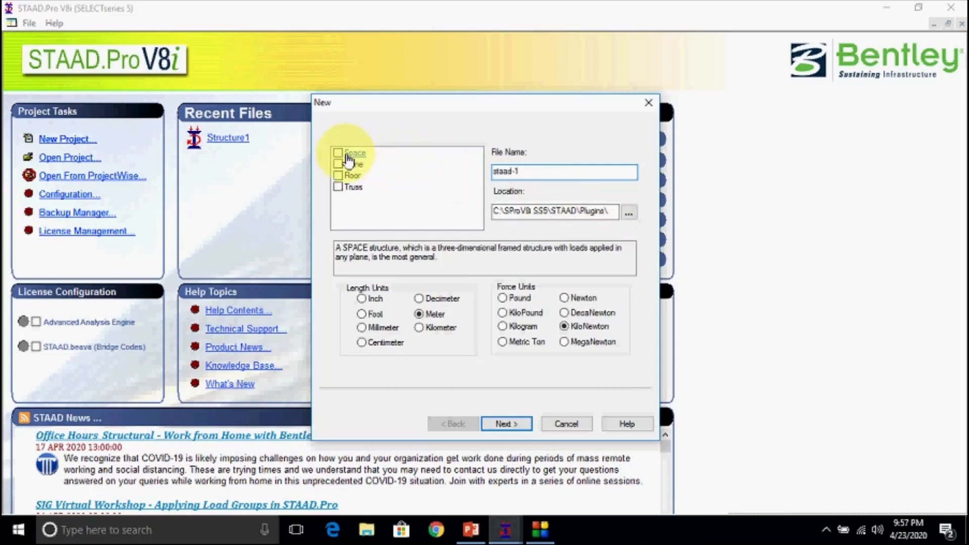
pyautogui.click(338, 153)
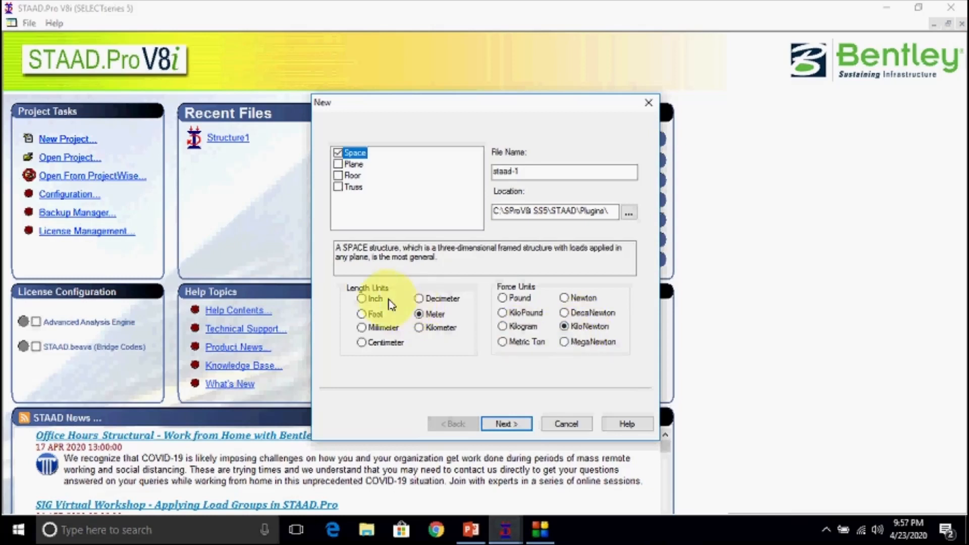
pyautogui.click(361, 299)
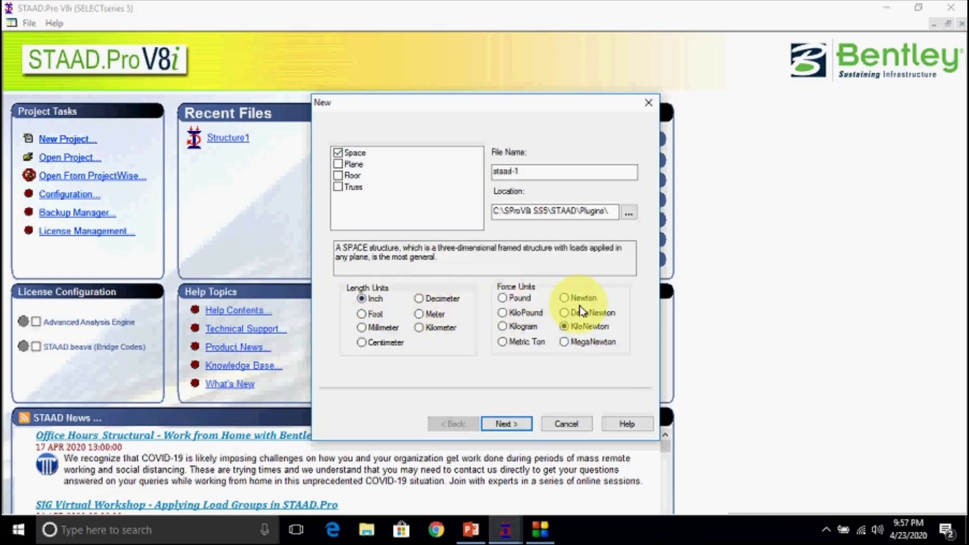
pyautogui.moveTo(425, 318)
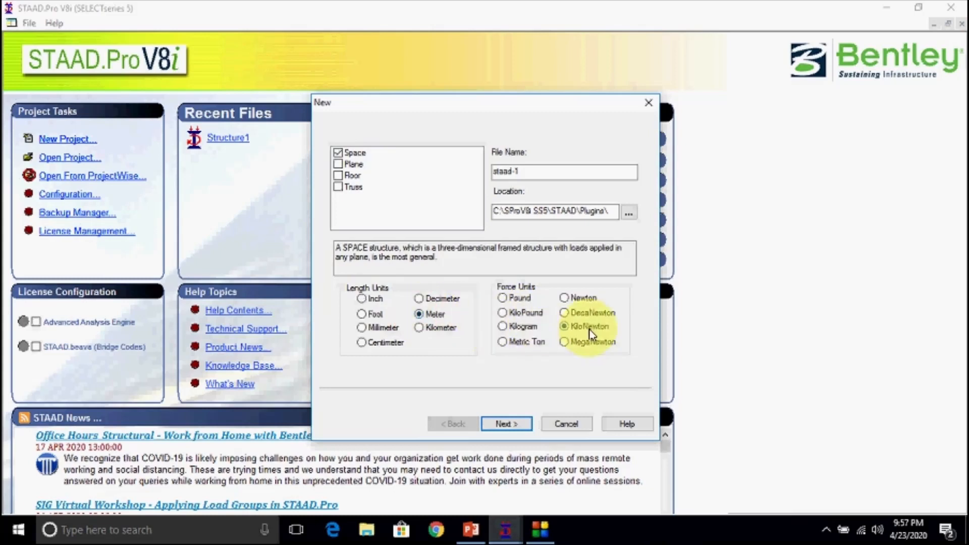
pyautogui.click(505, 423)
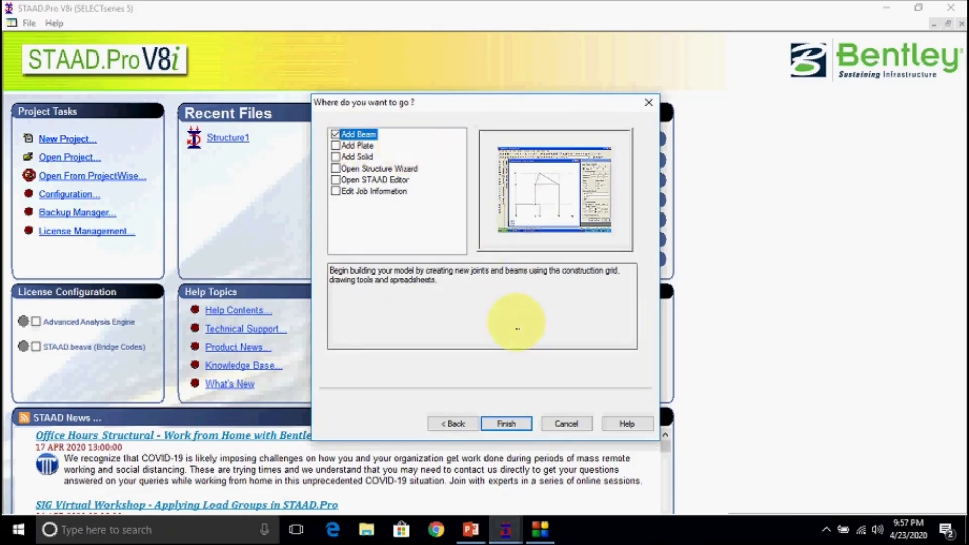
# Finish the project wizard with Add Beam kept, opening the empty staad-1 modeling workspace
pyautogui.click(505, 423)
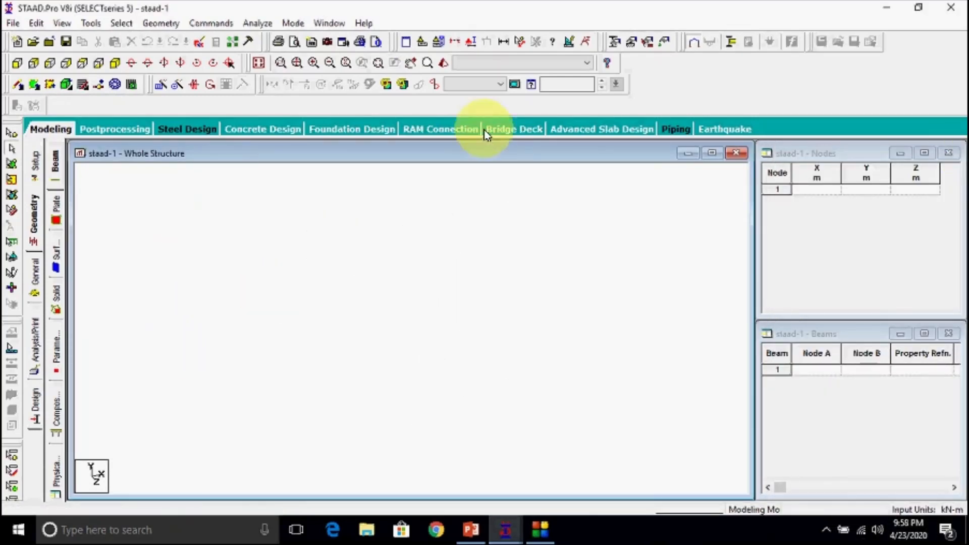
pyautogui.moveTo(323, 363)
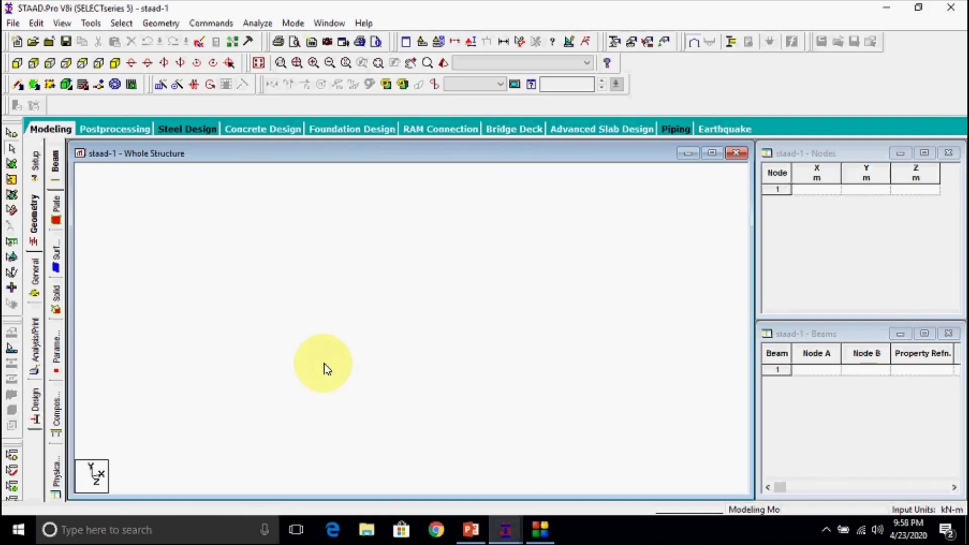
pyautogui.moveTo(110, 305)
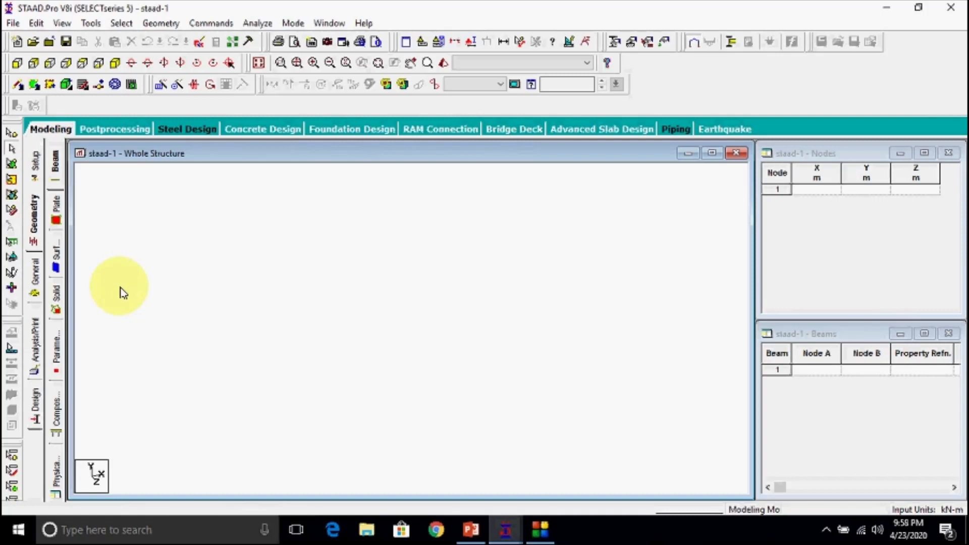
pyautogui.moveTo(181, 108)
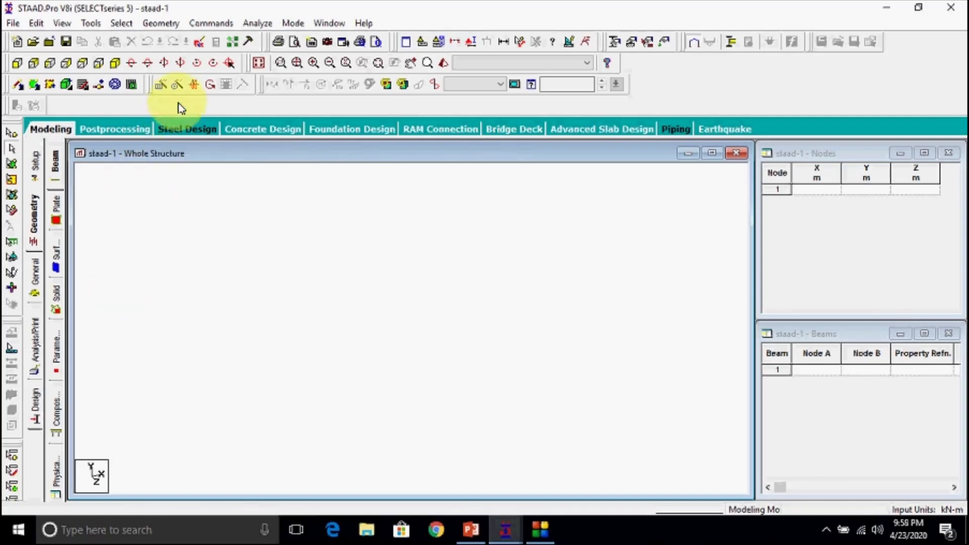
pyautogui.moveTo(198, 42)
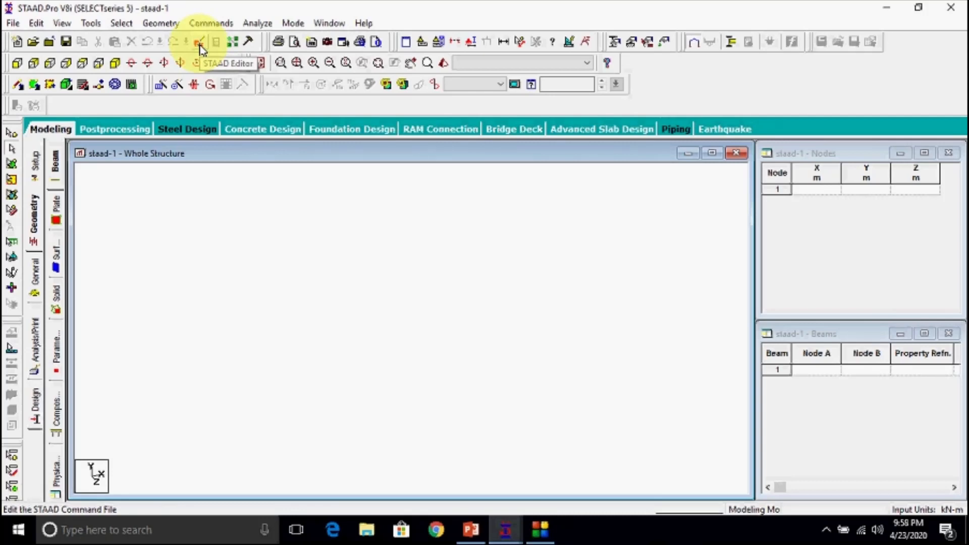
# View the staad-1 command file in the STAAD Editor, showing only the header and FINISH lines
pyautogui.click(200, 42)
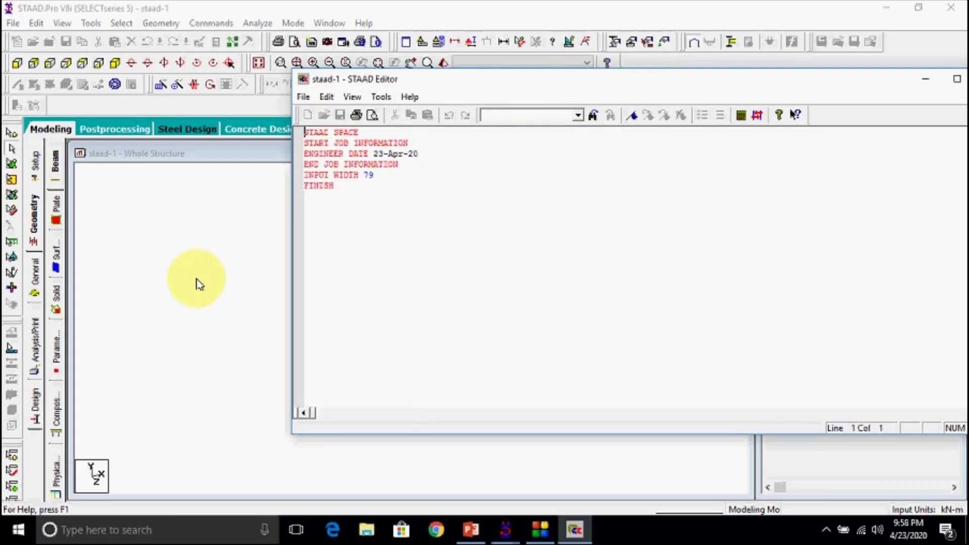
pyautogui.moveTo(195, 299)
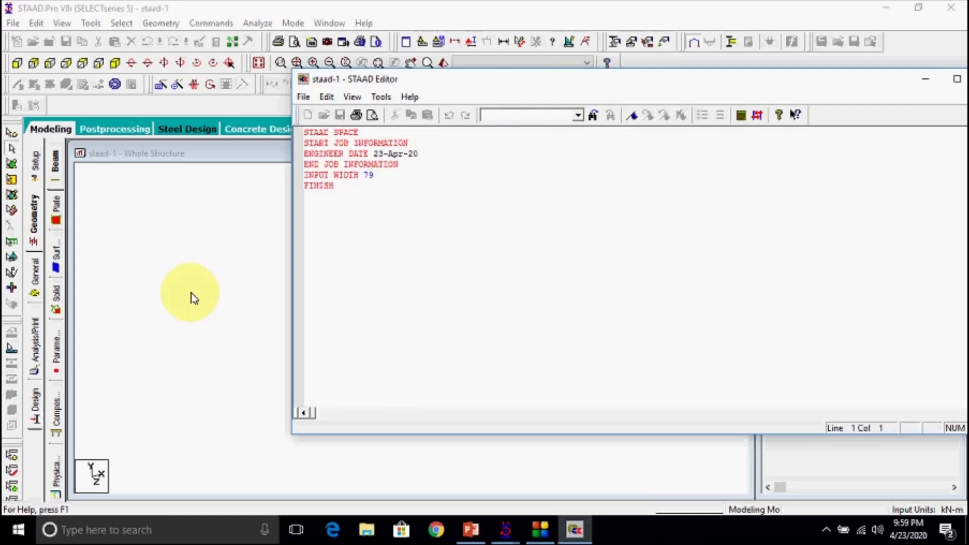
pyautogui.click(305, 131)
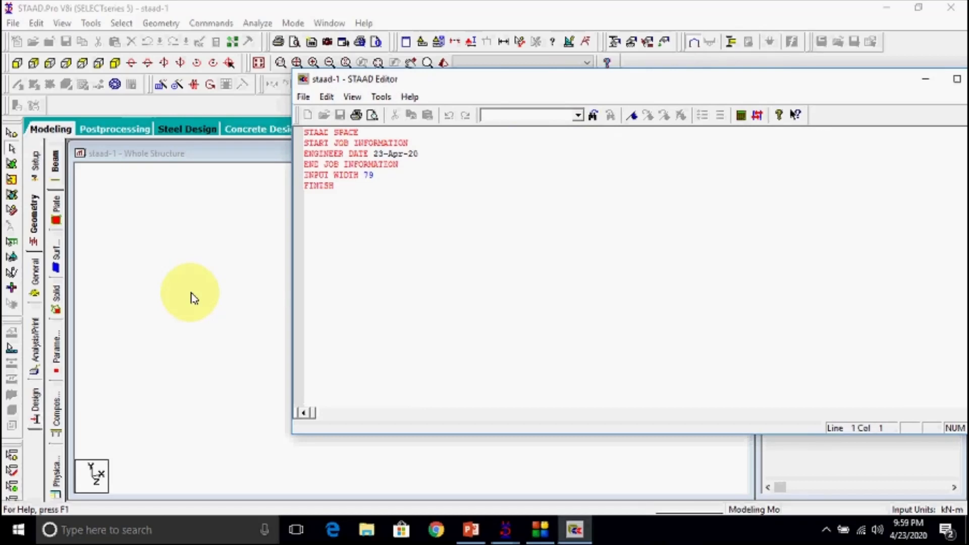
pyautogui.moveTo(707, 87)
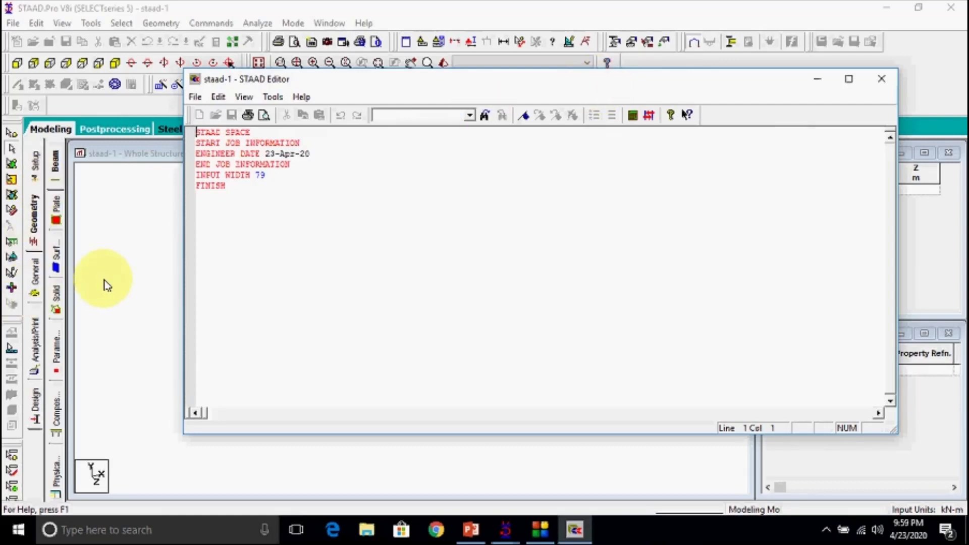
pyautogui.moveTo(149, 272)
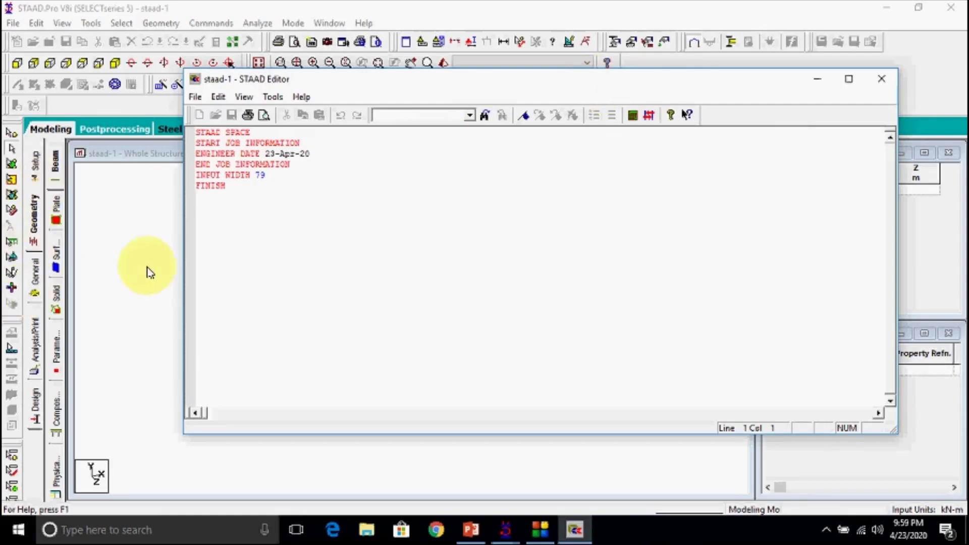
pyautogui.moveTo(155, 268)
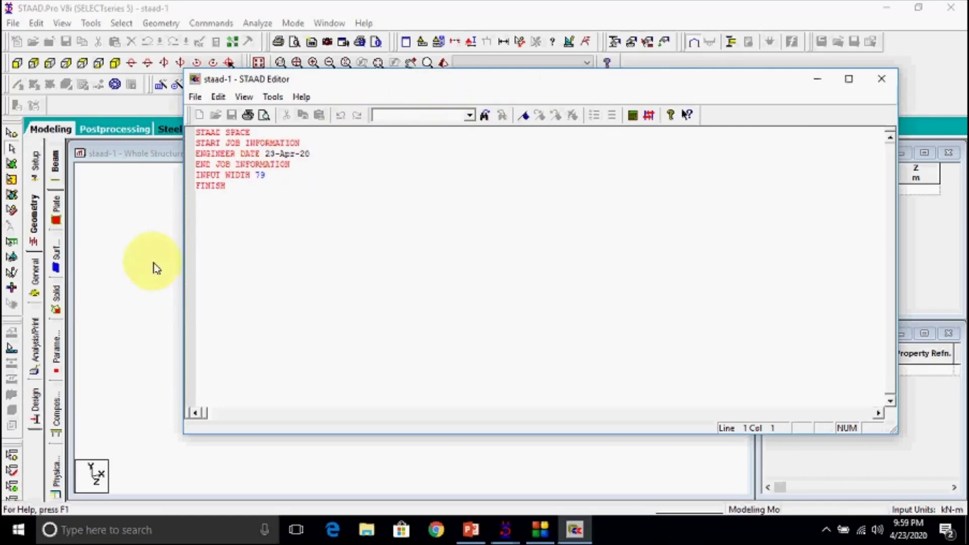
pyautogui.moveTo(880, 85)
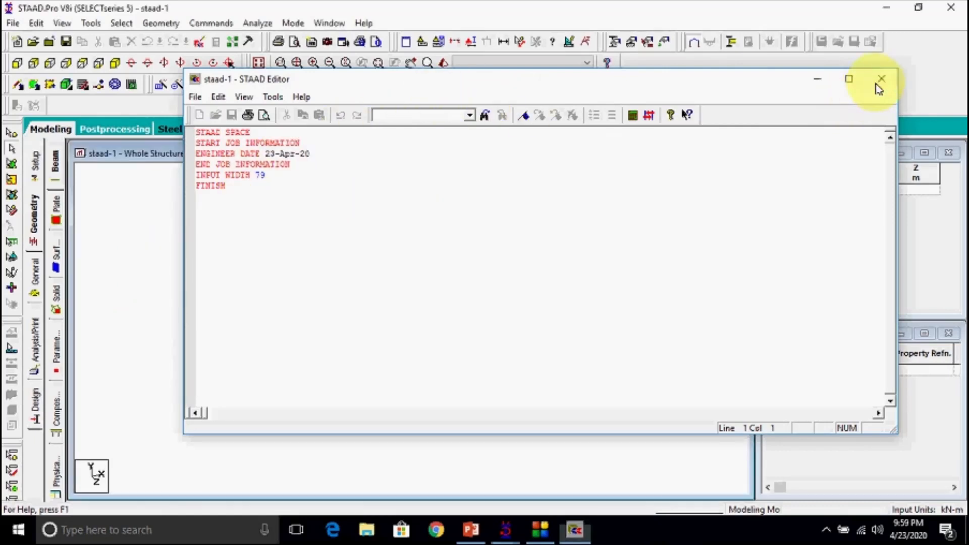
# Close the STAAD Editor and switch to the Staad Pro PowerPoint presentation from the taskbar
pyautogui.click(880, 78)
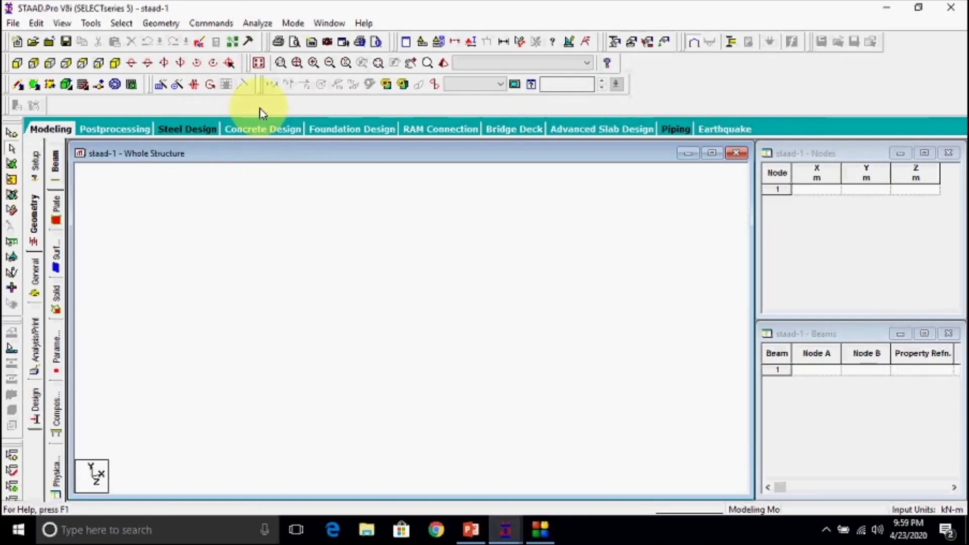
pyautogui.moveTo(232, 41)
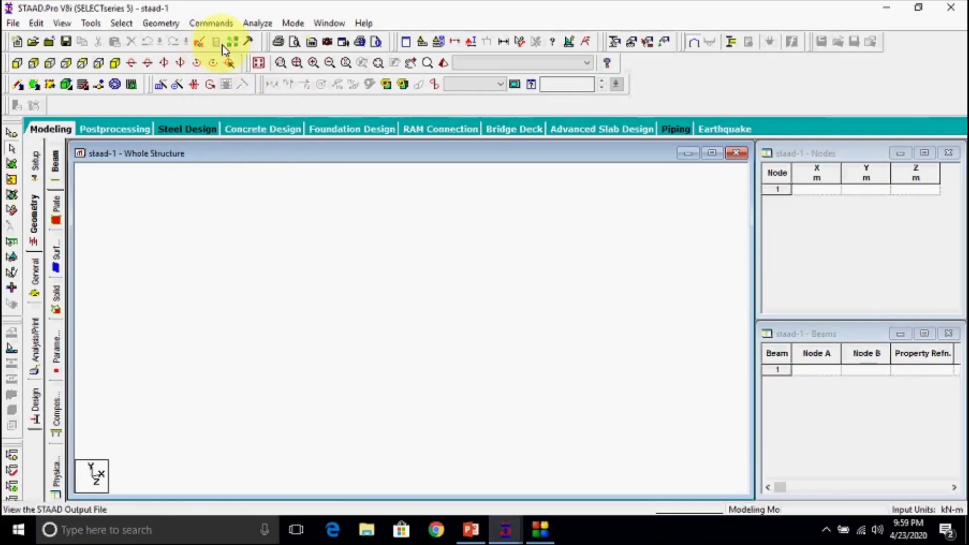
pyautogui.moveTo(222, 49)
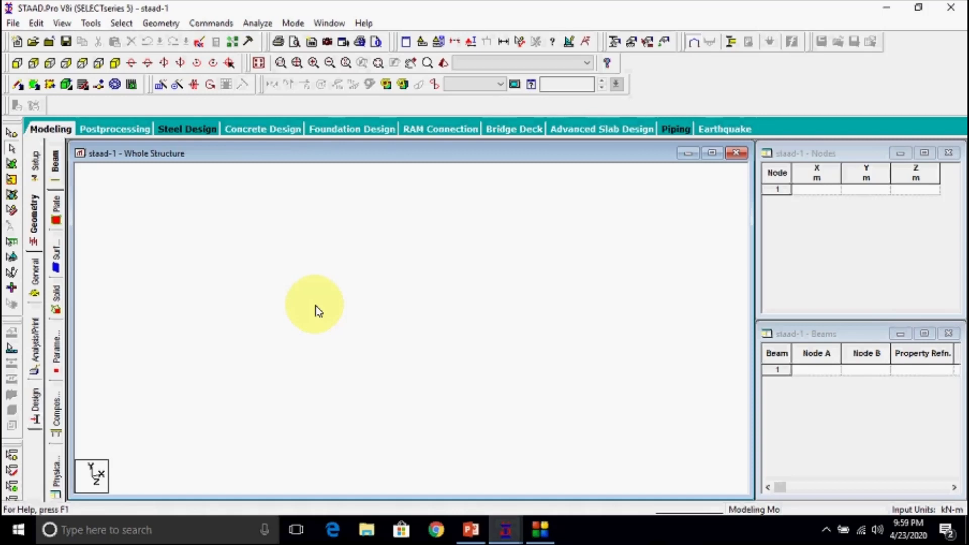
pyautogui.moveTo(274, 302)
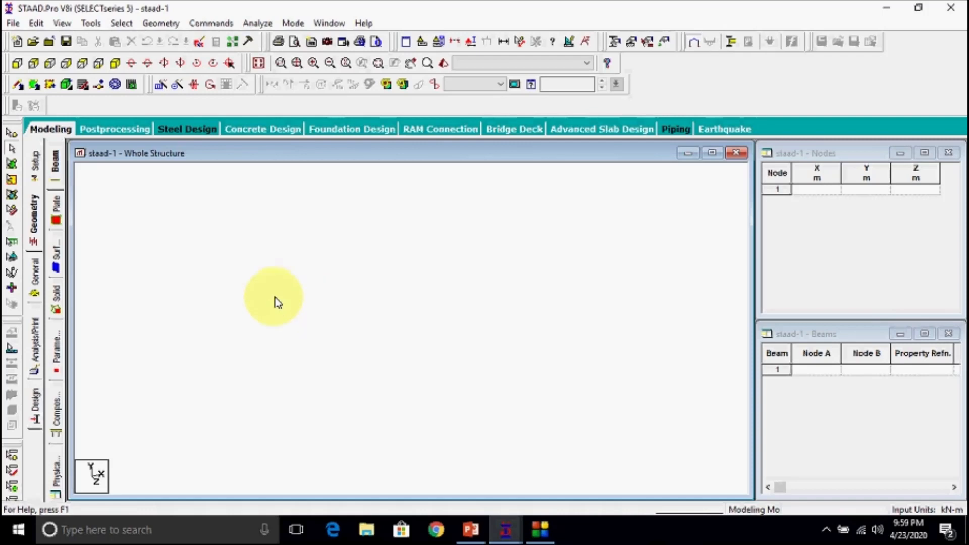
pyautogui.moveTo(221, 48)
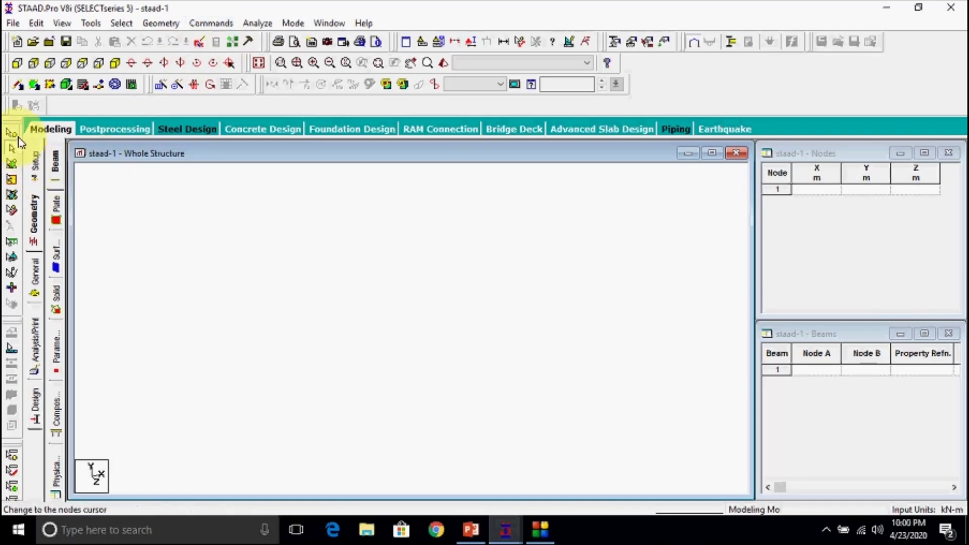
pyautogui.moveTo(11, 134)
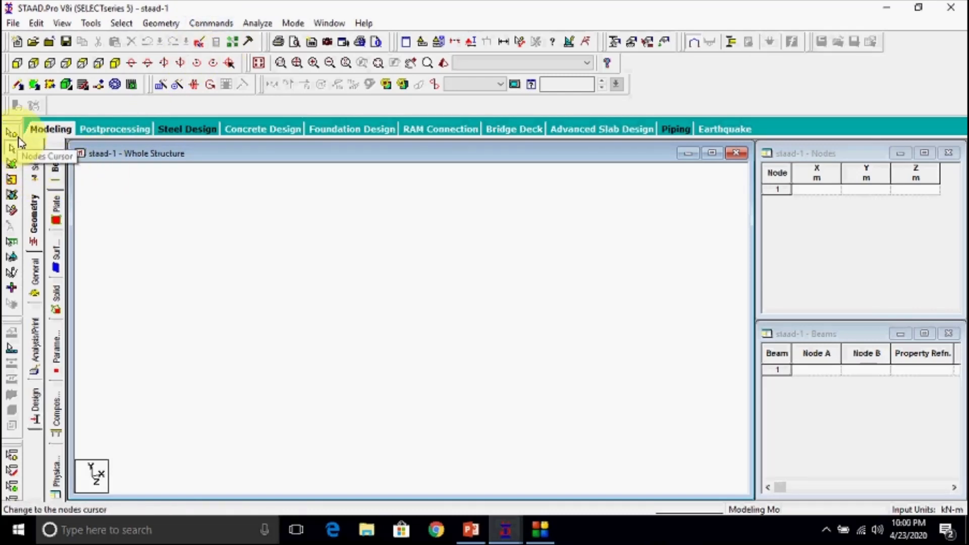
pyautogui.moveTo(10, 148)
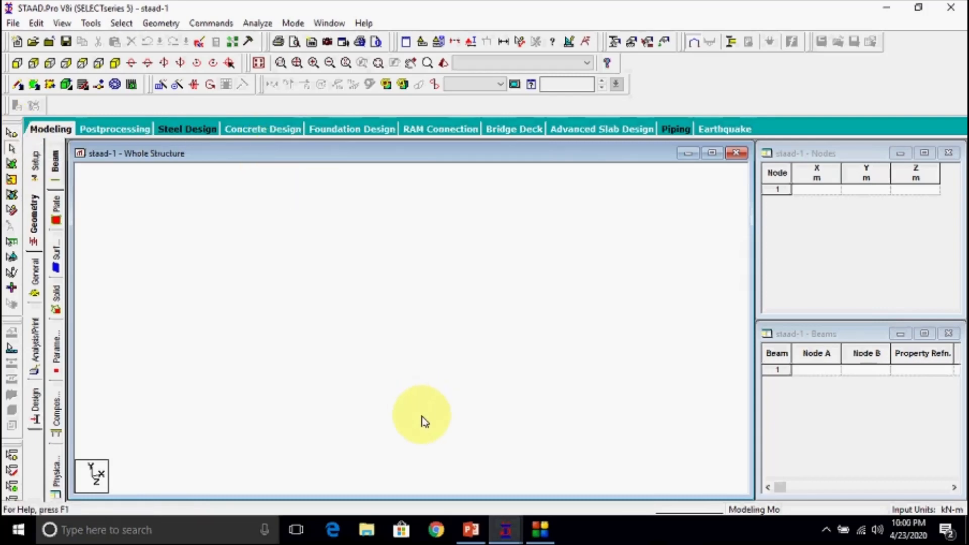
pyautogui.moveTo(502, 490)
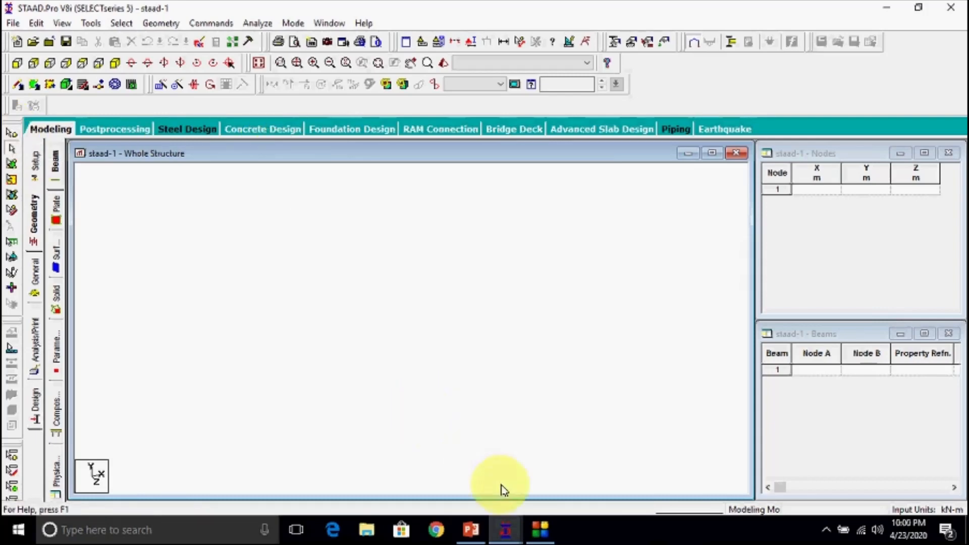
pyautogui.click(469, 530)
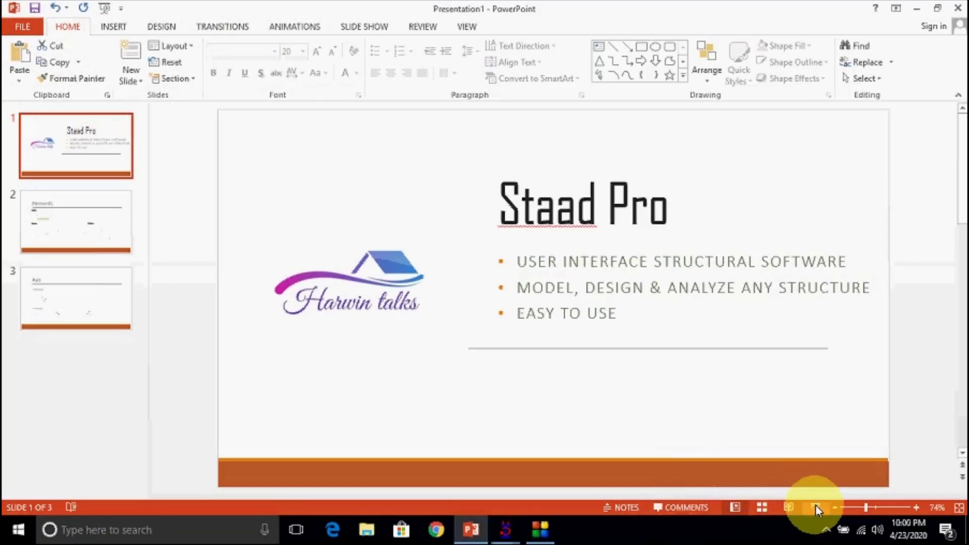
# Start the slideshow full-screen and reach the Elements slide with node, beam and plate
pyautogui.click(814, 508)
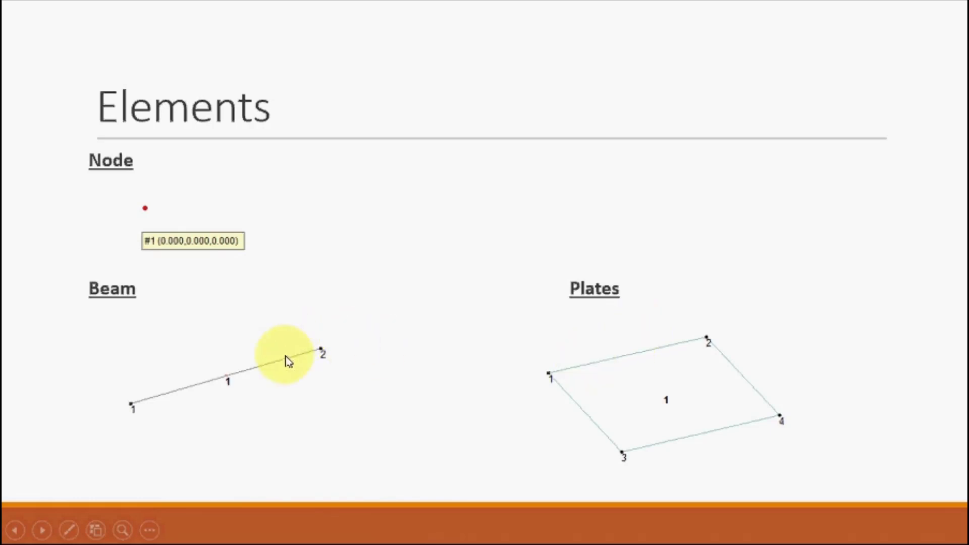
pyautogui.moveTo(673, 358)
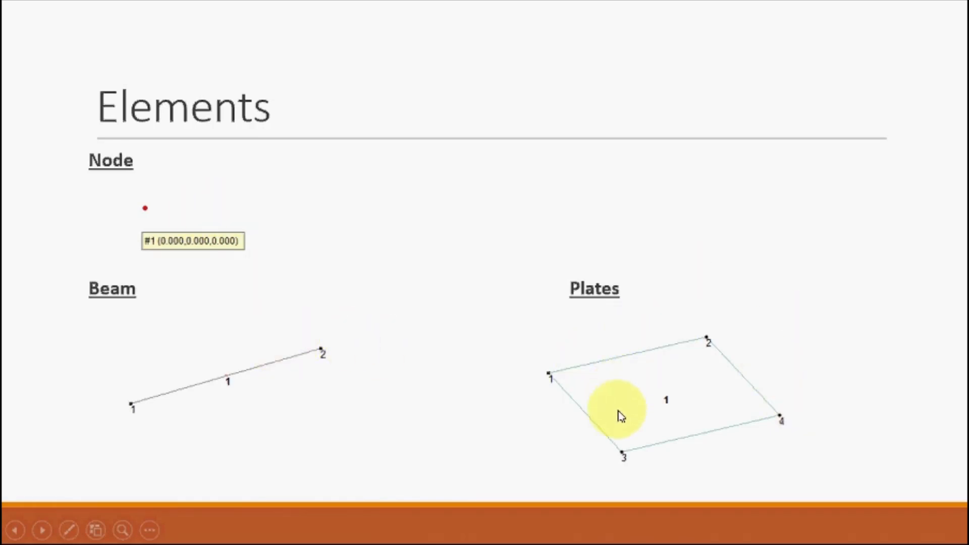
pyautogui.moveTo(192, 241)
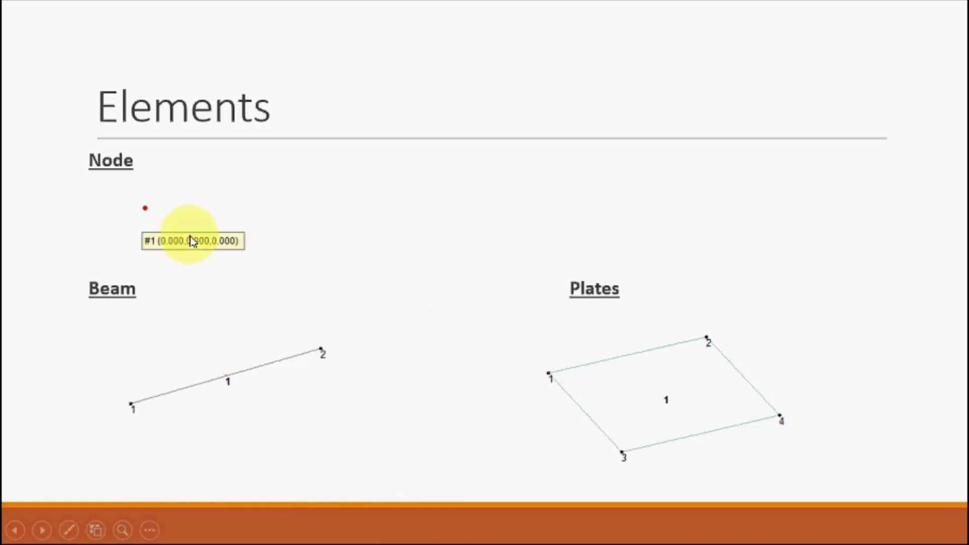
pyautogui.moveTo(145, 207)
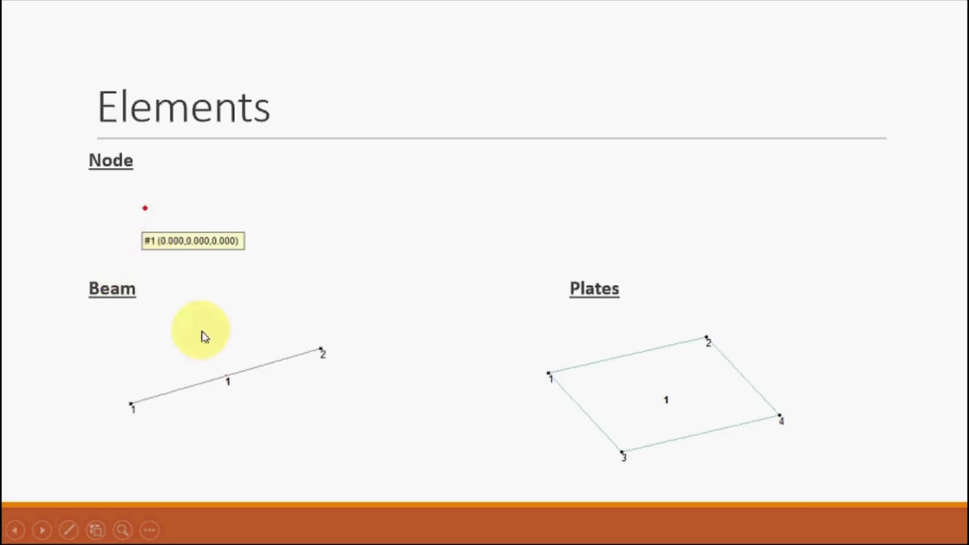
pyautogui.moveTo(117, 392)
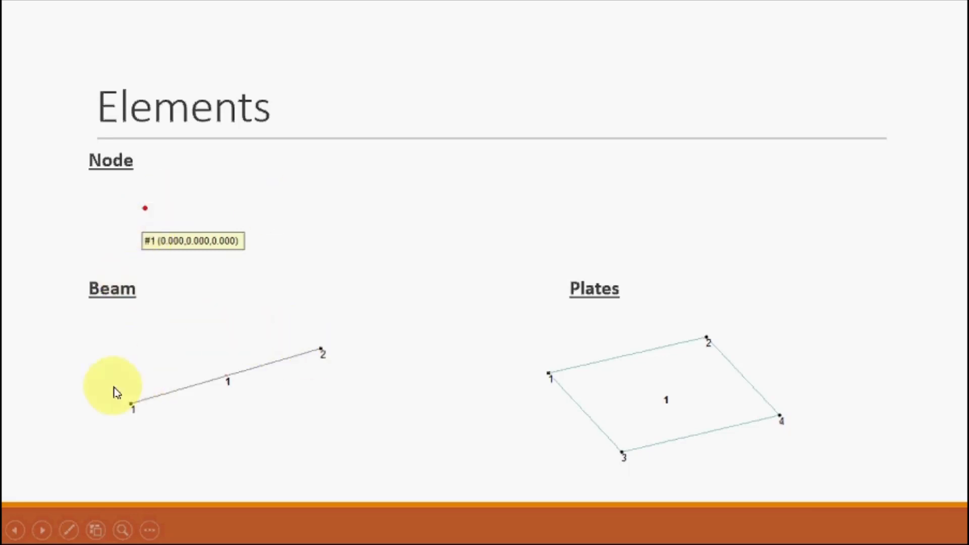
pyautogui.moveTo(154, 218)
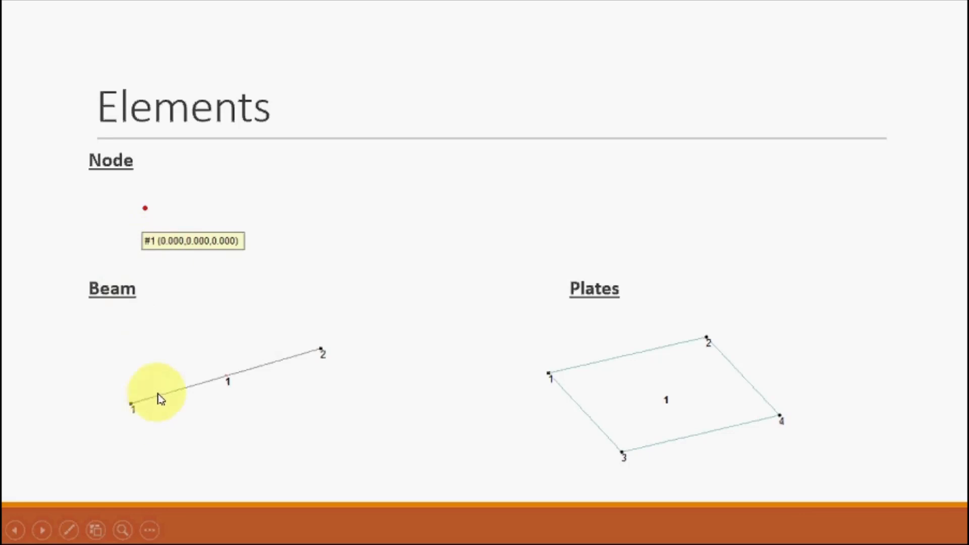
pyautogui.moveTo(282, 361)
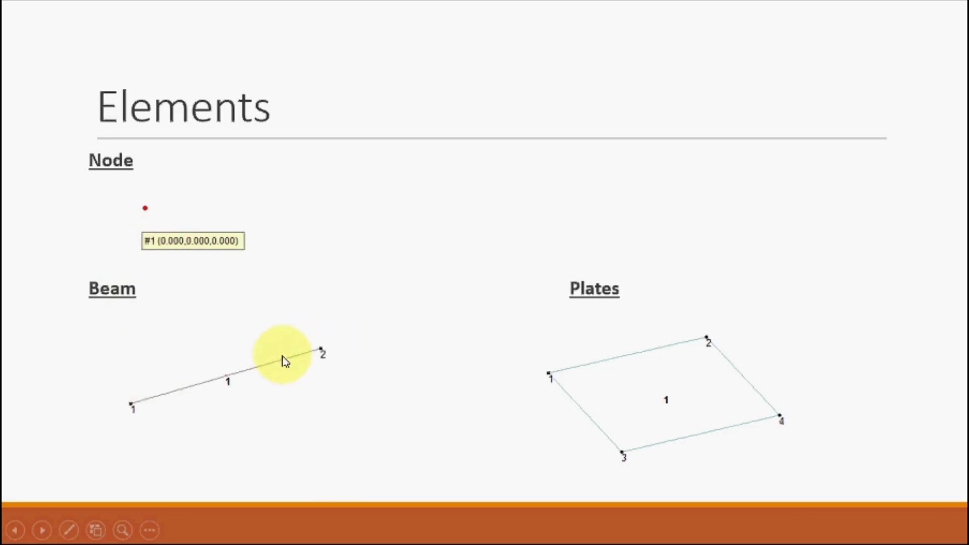
pyautogui.moveTo(318, 346)
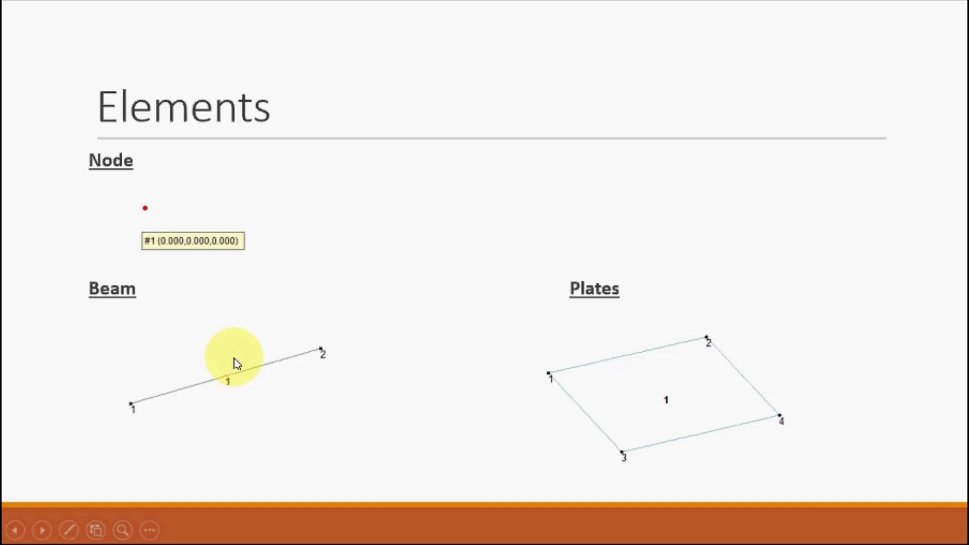
pyautogui.moveTo(243, 346)
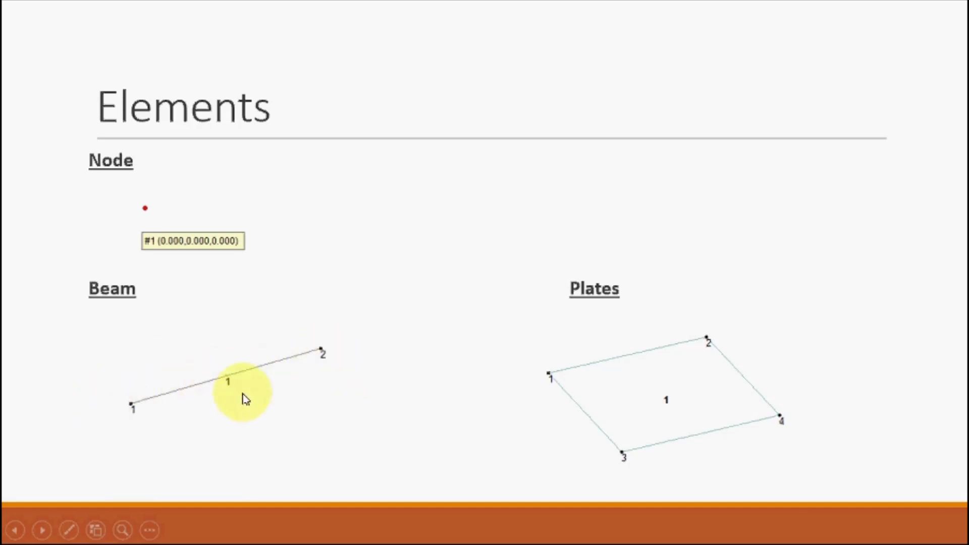
pyautogui.moveTo(581, 402)
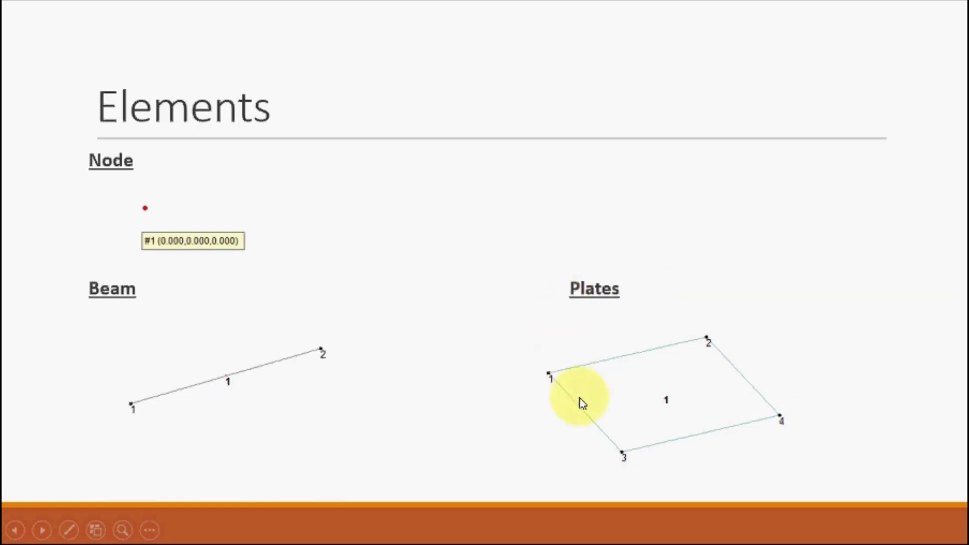
pyautogui.moveTo(587, 354)
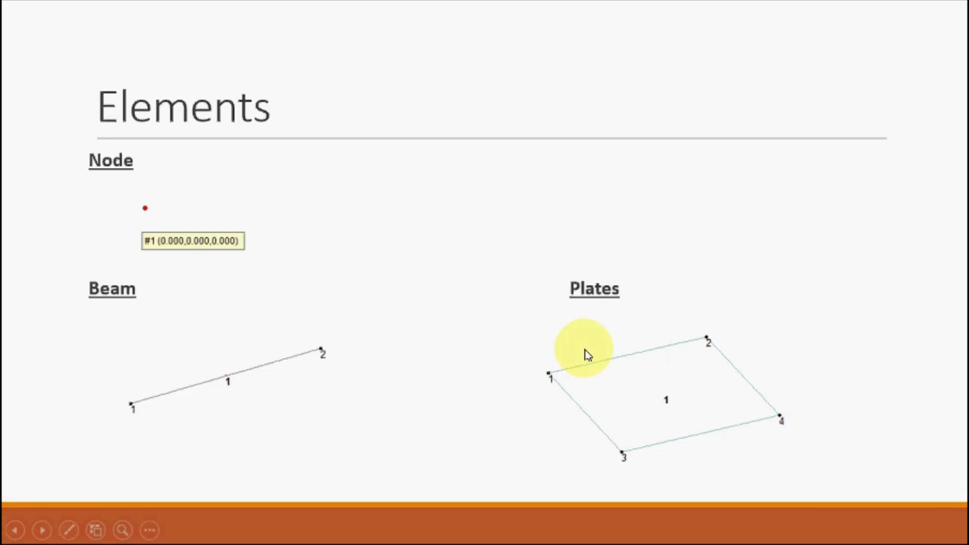
pyautogui.moveTo(733, 350)
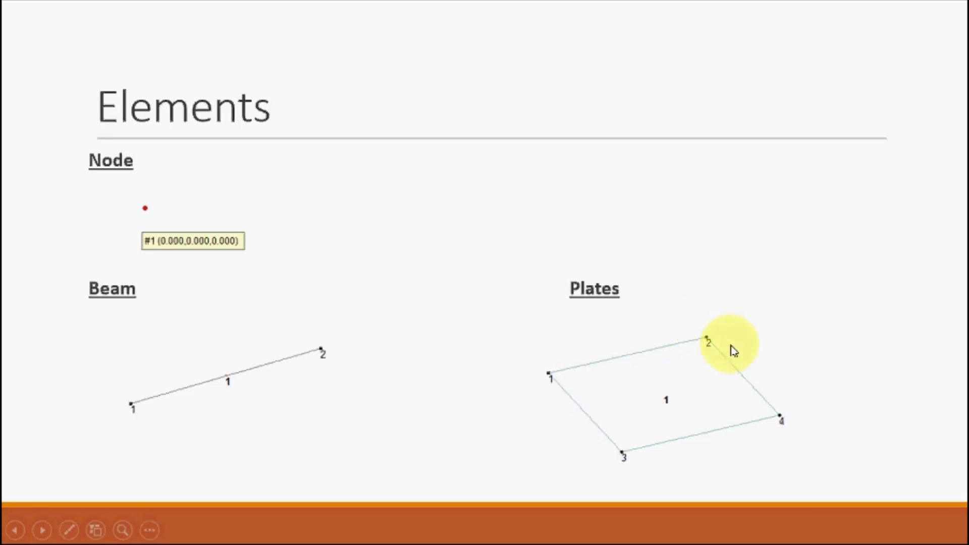
pyautogui.moveTo(605, 454)
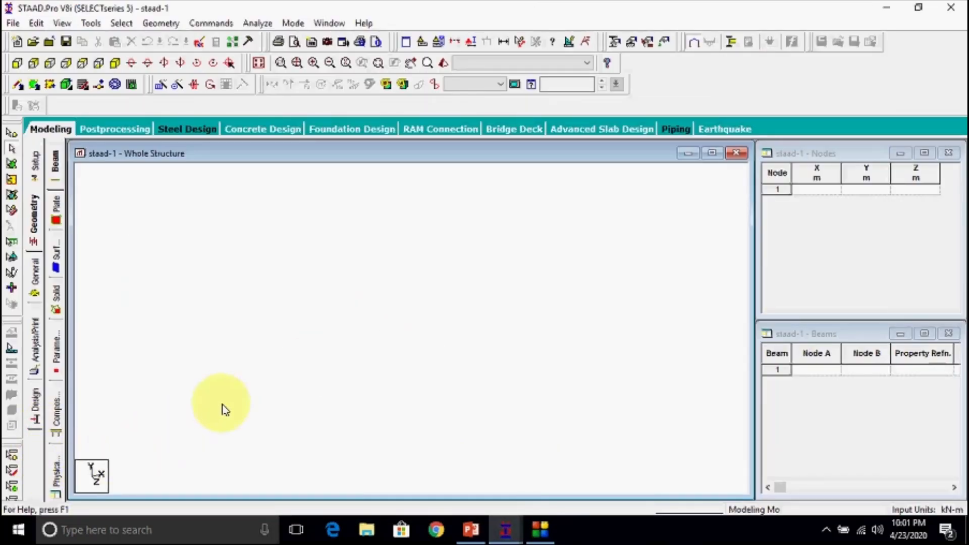
pyautogui.moveTo(441, 494)
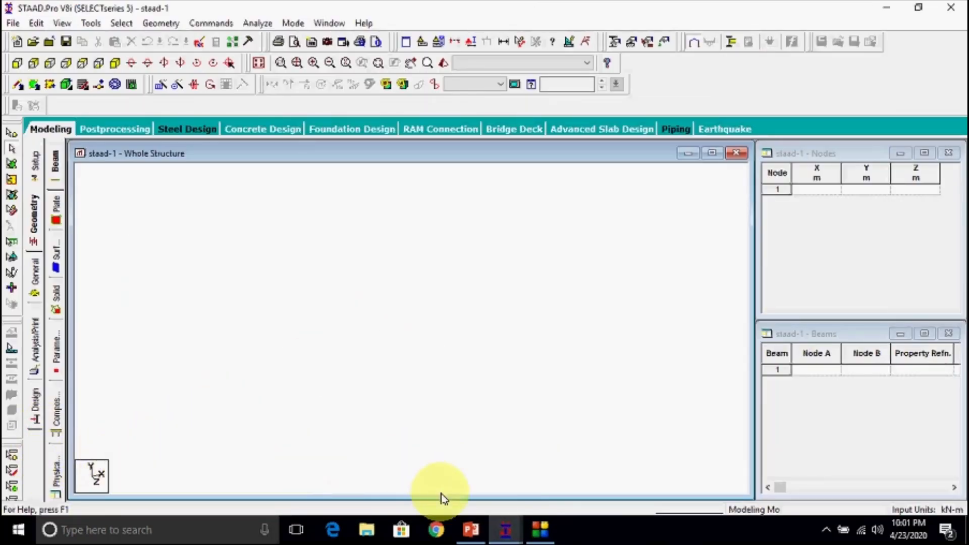
# Return to PowerPoint and bring up slide 3, Axis, with global and local axes
pyautogui.click(470, 530)
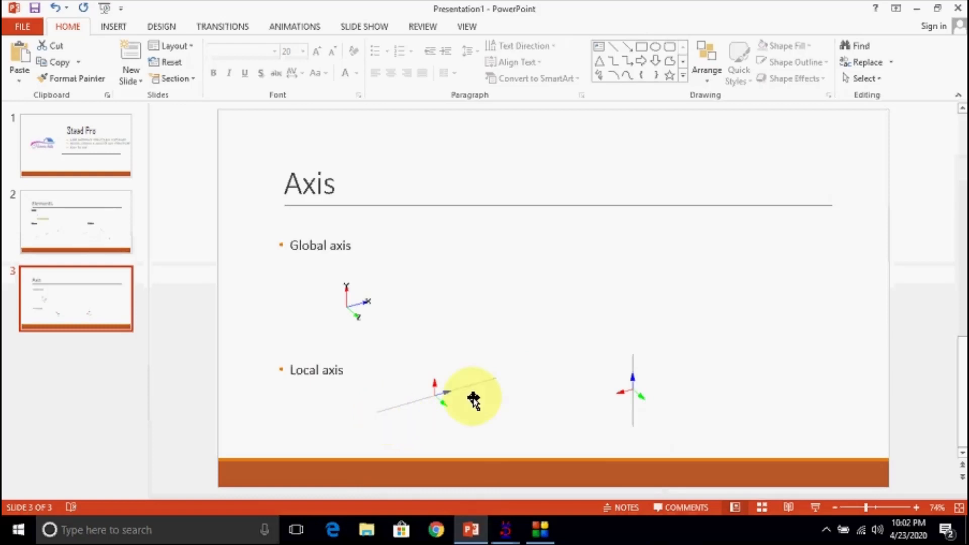
pyautogui.moveTo(636, 352)
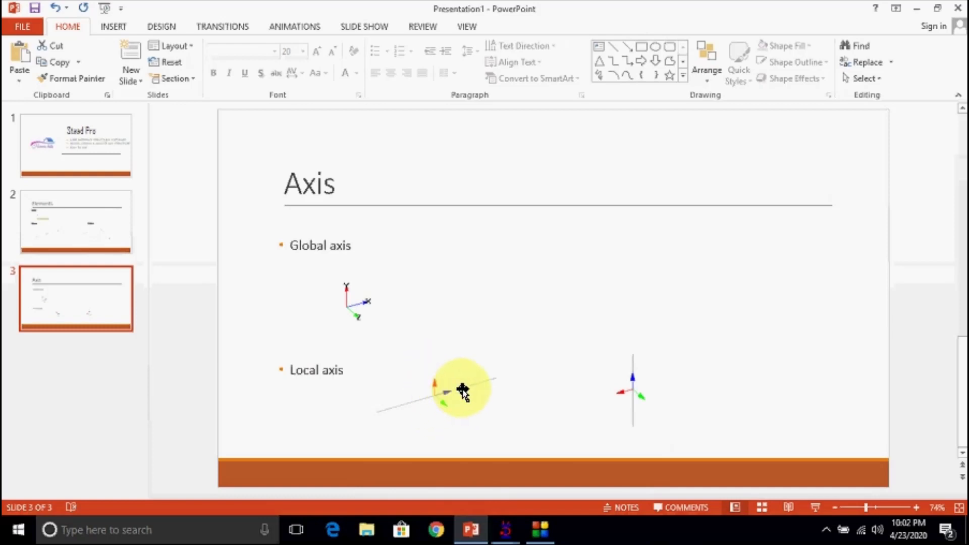
pyautogui.moveTo(364, 315)
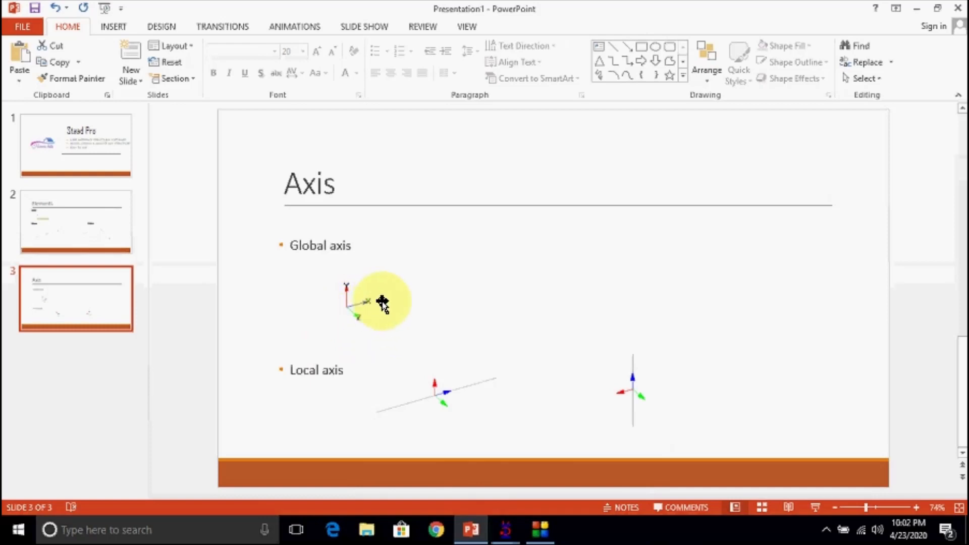
pyautogui.moveTo(381, 301); pyautogui.dragTo(348, 316)
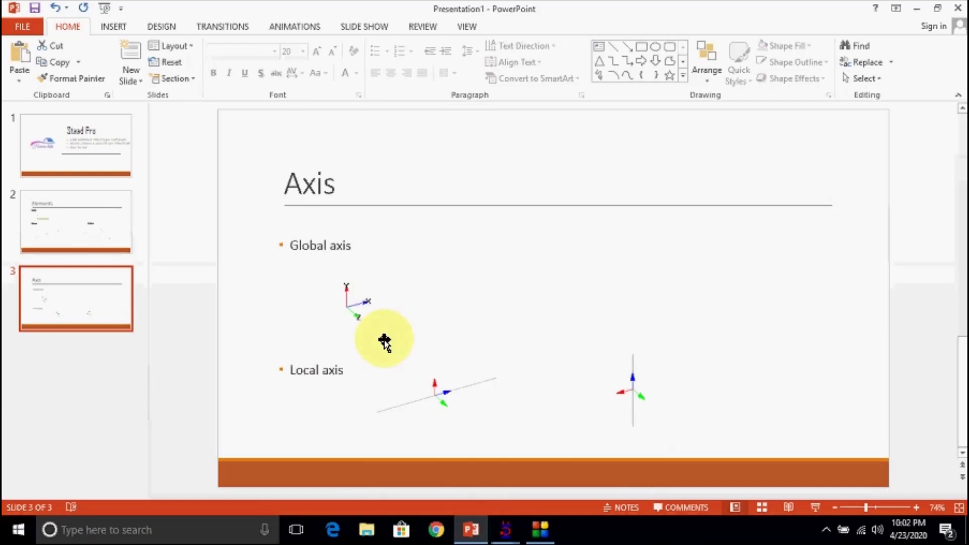
pyautogui.moveTo(433, 420)
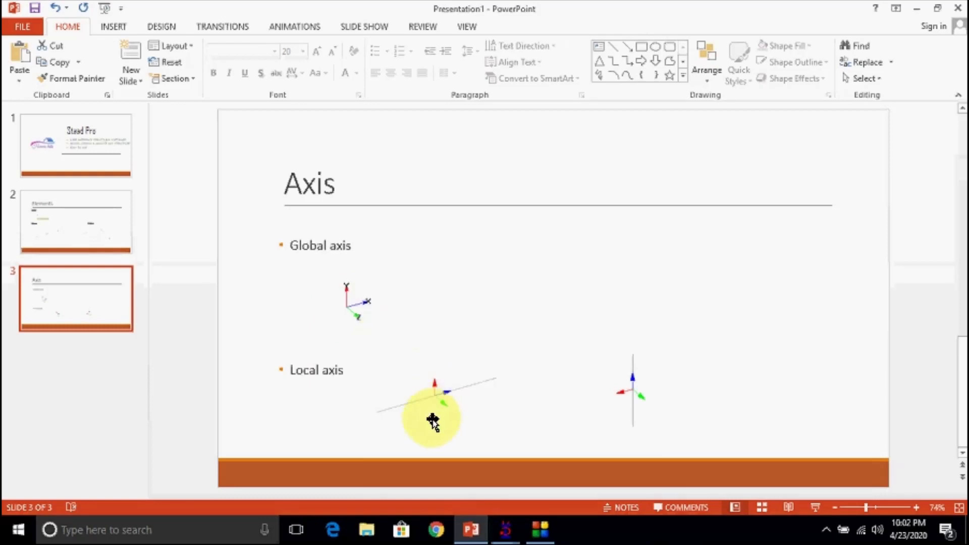
pyautogui.moveTo(451, 395)
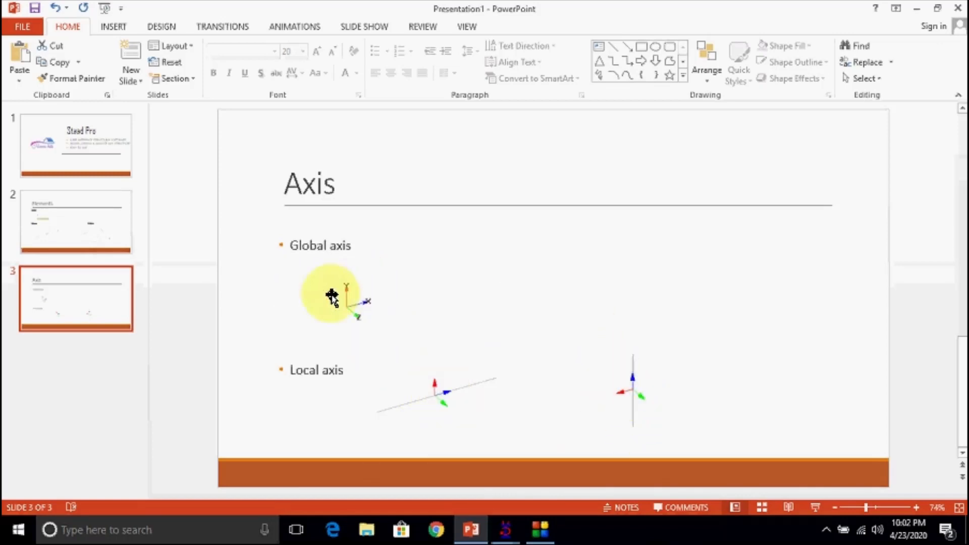
pyautogui.moveTo(617, 398)
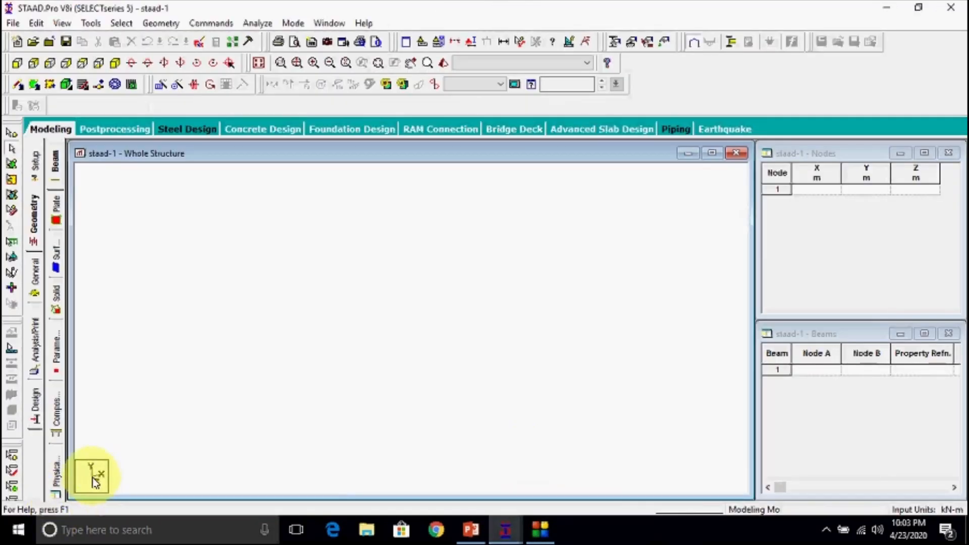
pyautogui.moveTo(397, 238)
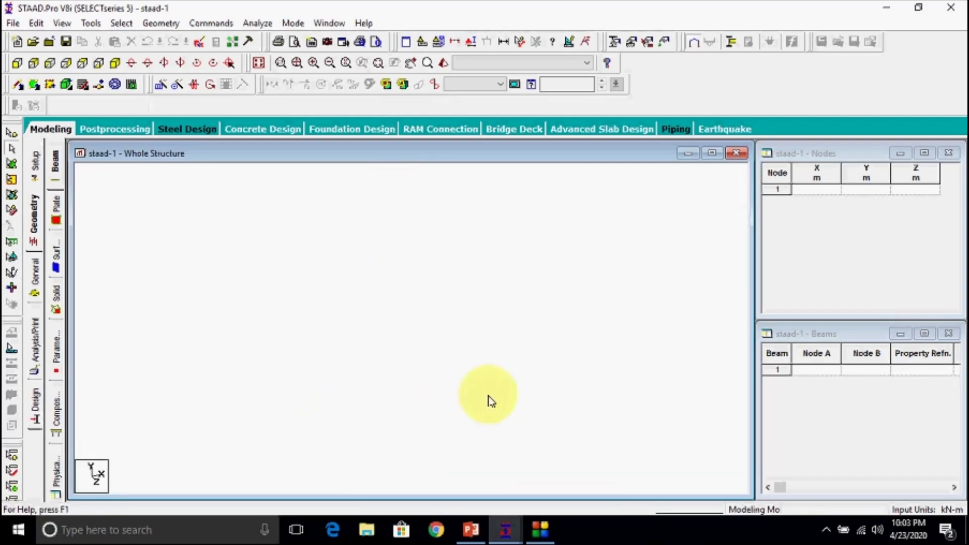
pyautogui.moveTo(432, 362)
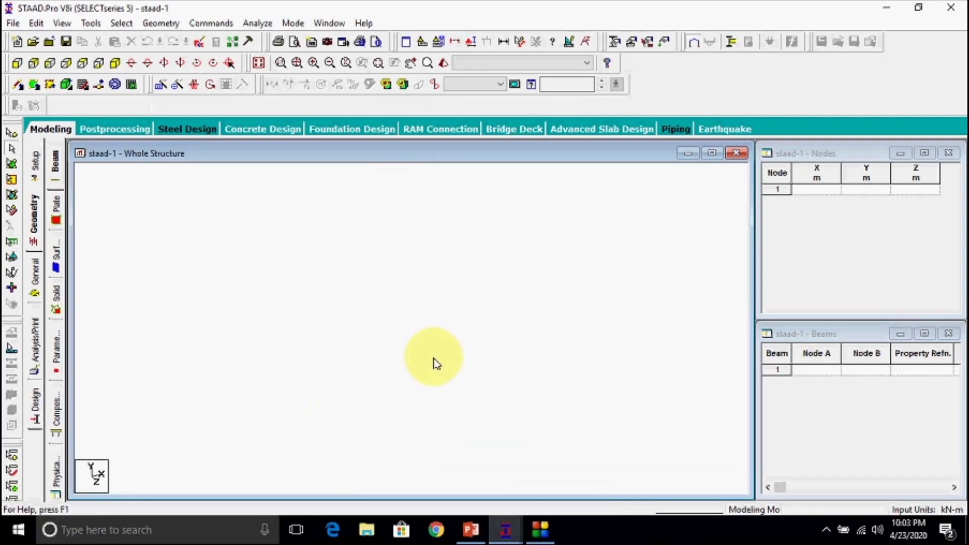